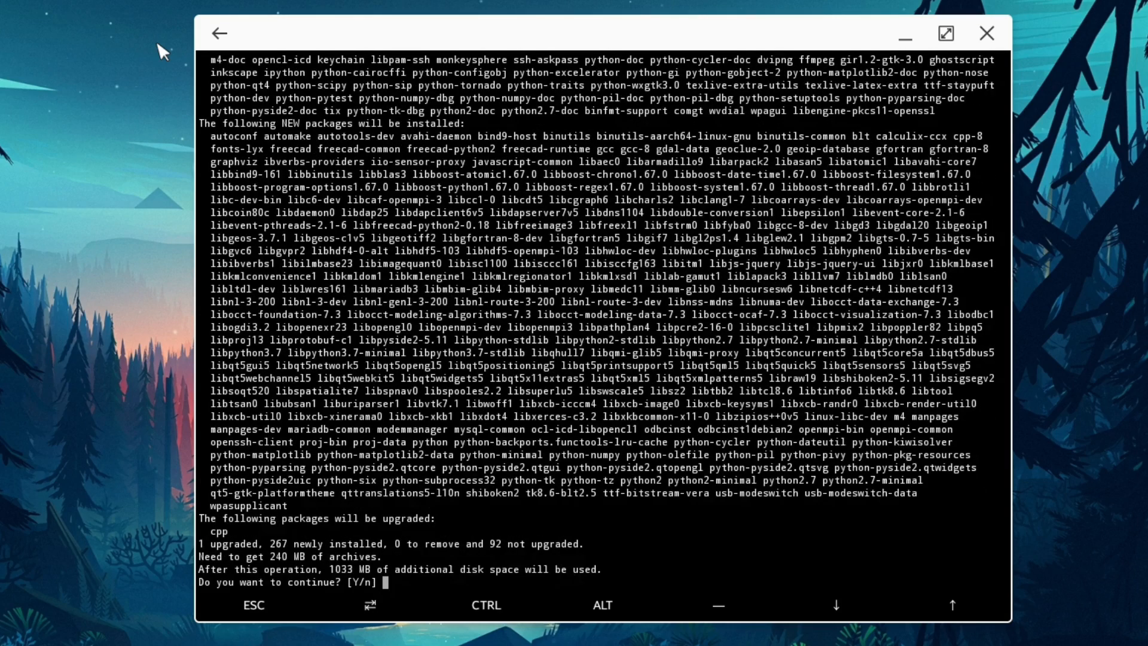
- Answer y at the apt prompt so freecad and its dependencies finish installing
text(y)
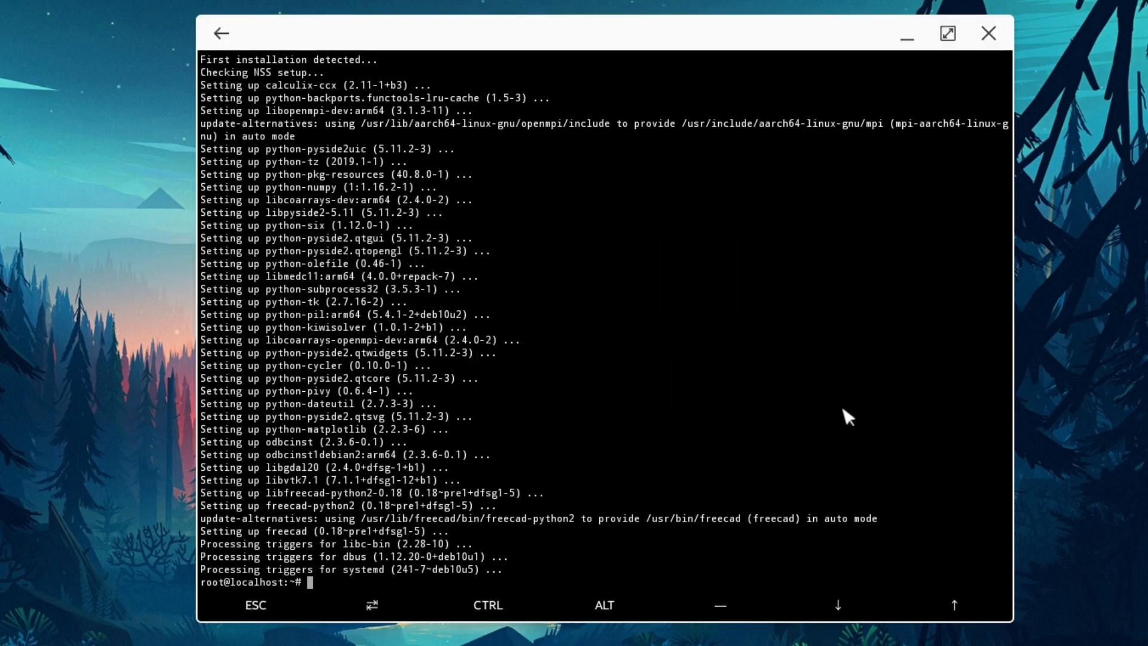
- Clear the terminal and run vncserver-start, setting a password and declining a view-only password
text(clear)
text(vncs)
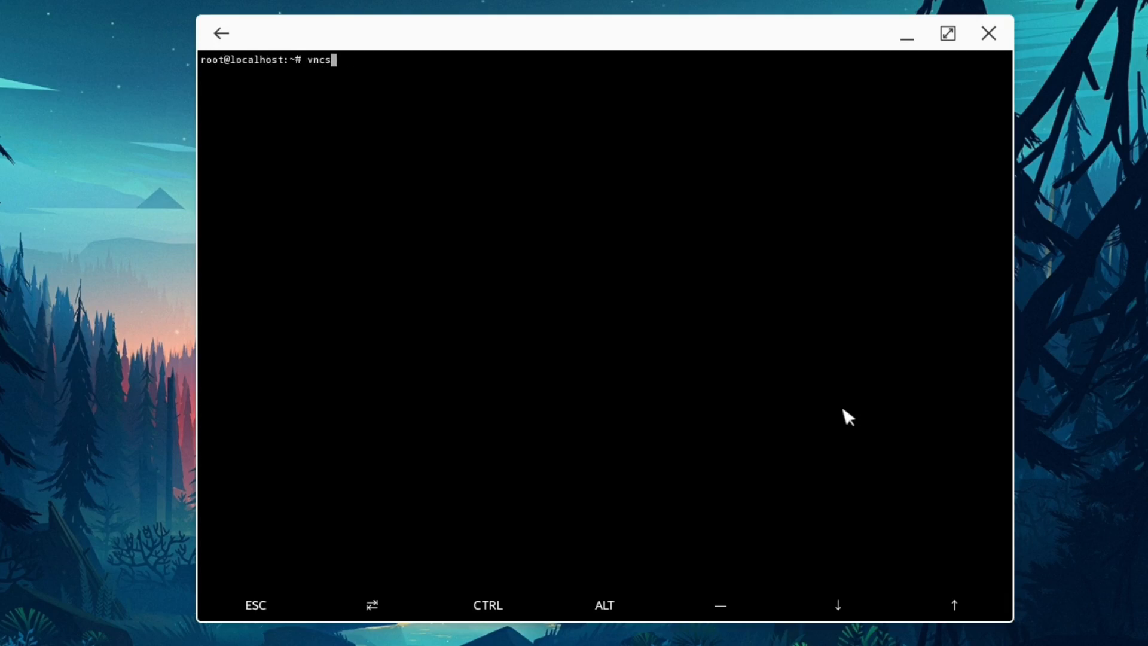
text(erver-start)
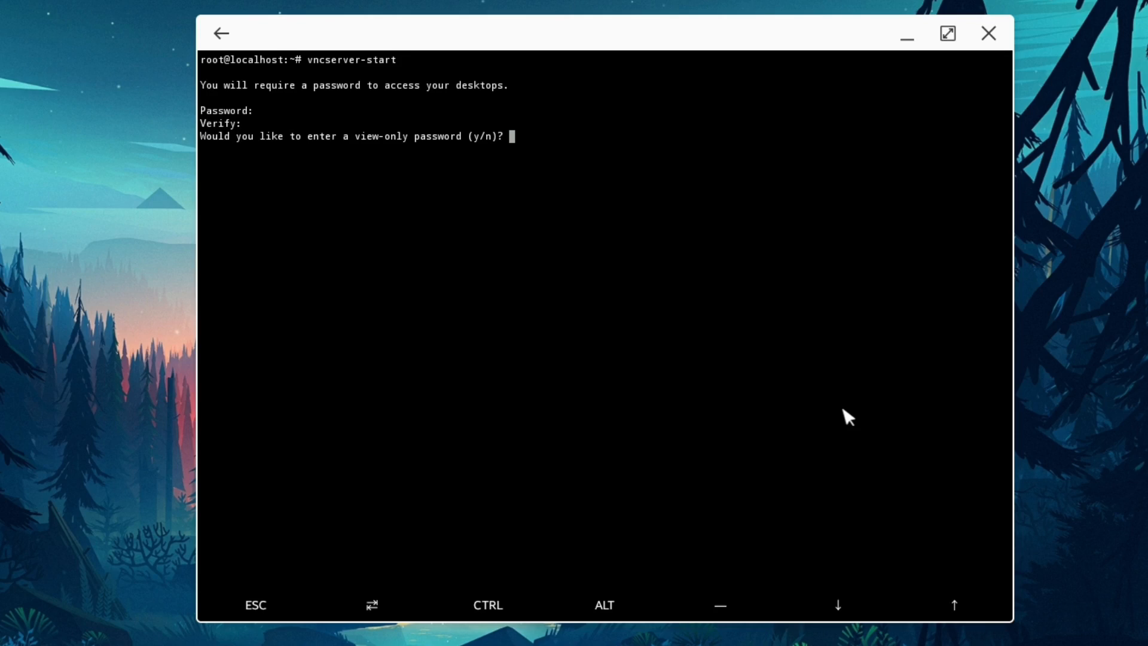
text(n)
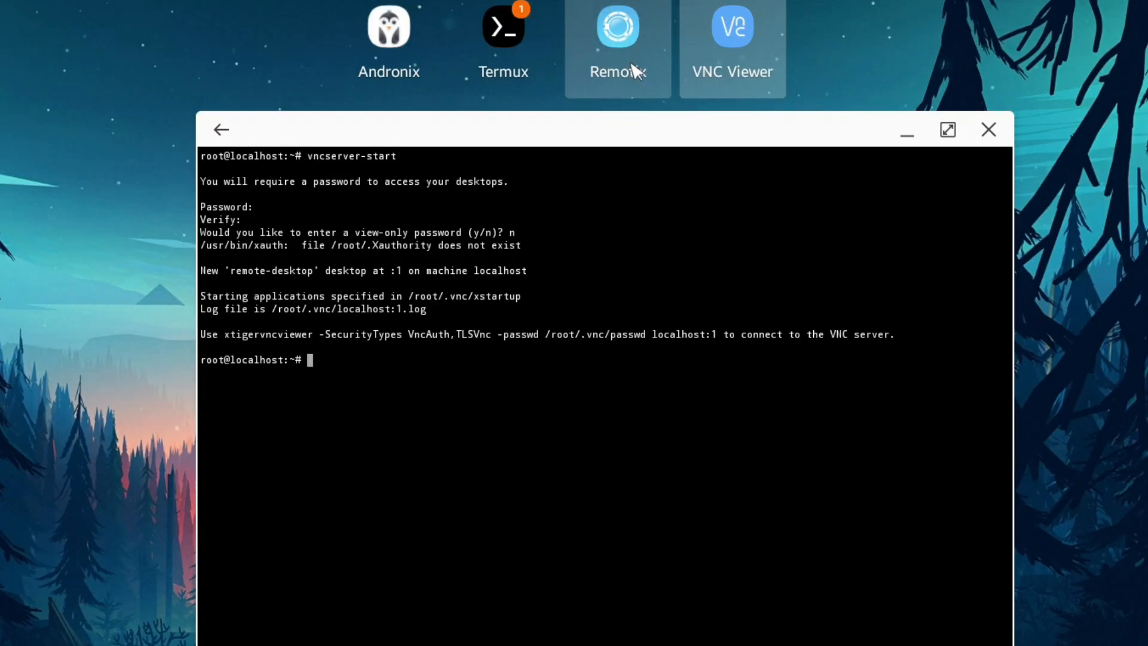
mouse_move(633, 88)
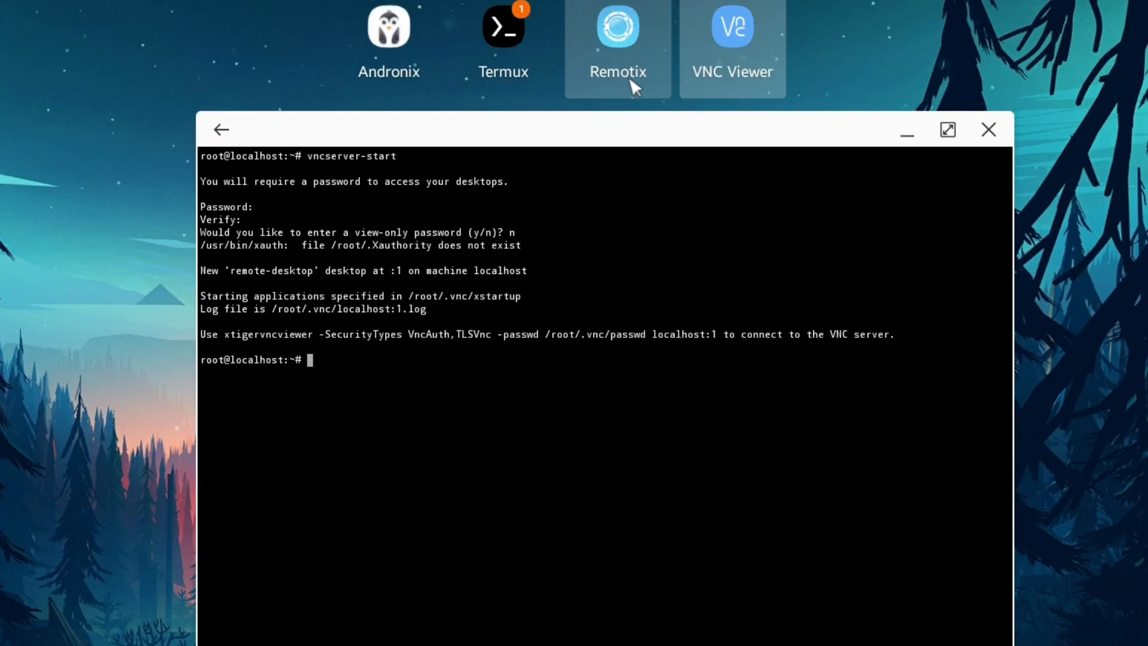
mouse_move(639, 83)
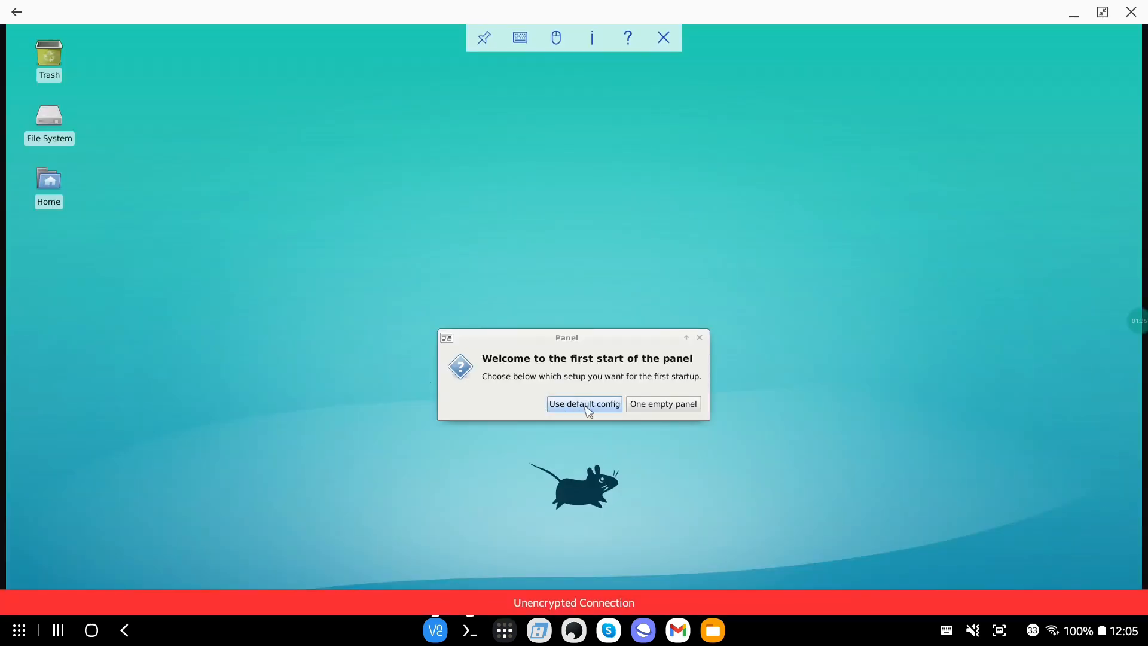
- Accept the default XFCE panel configuration on first start of the remote desktop
click(585, 403)
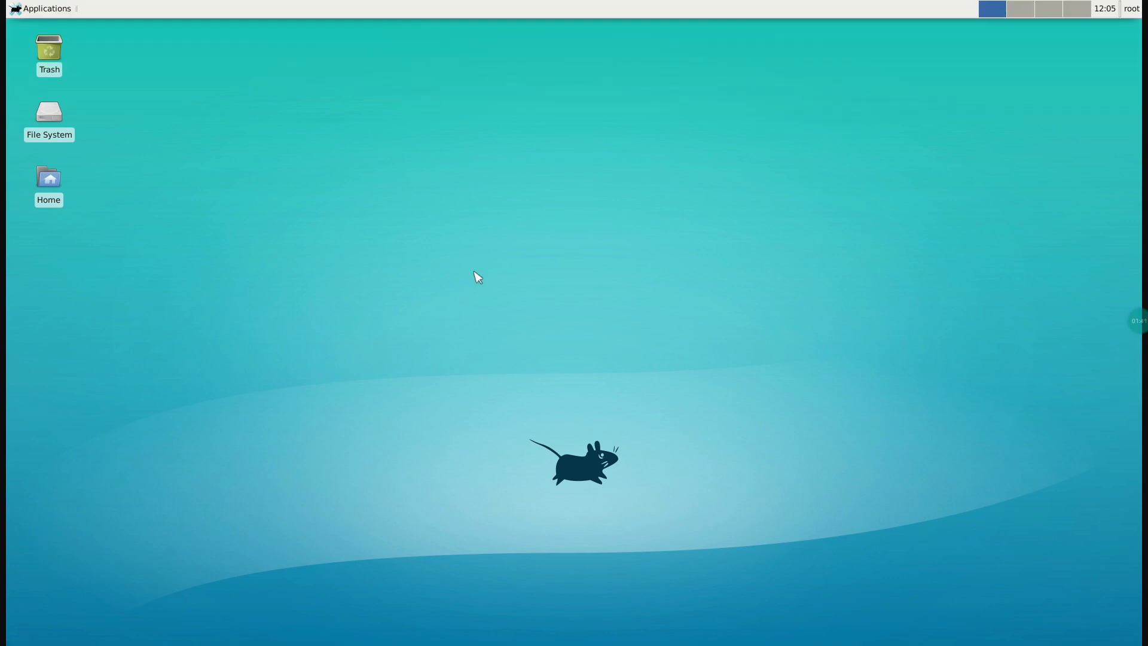
- Set the remote desktop resolution to 1920x1080 in XFCE Display settings and close them
click(42, 8)
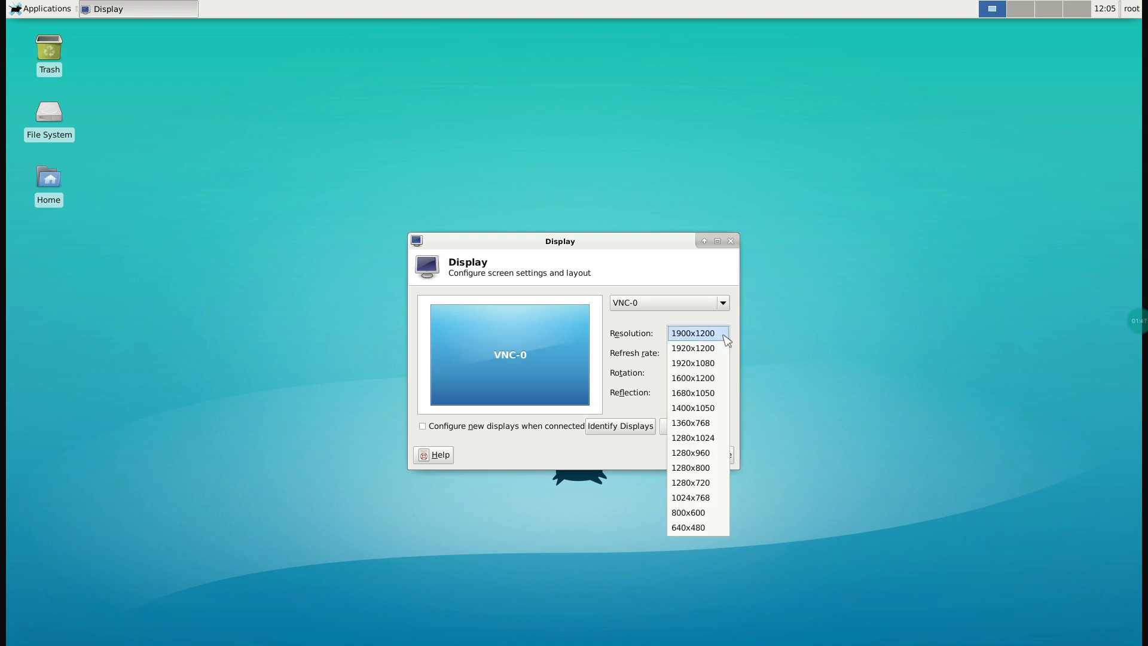
click(693, 363)
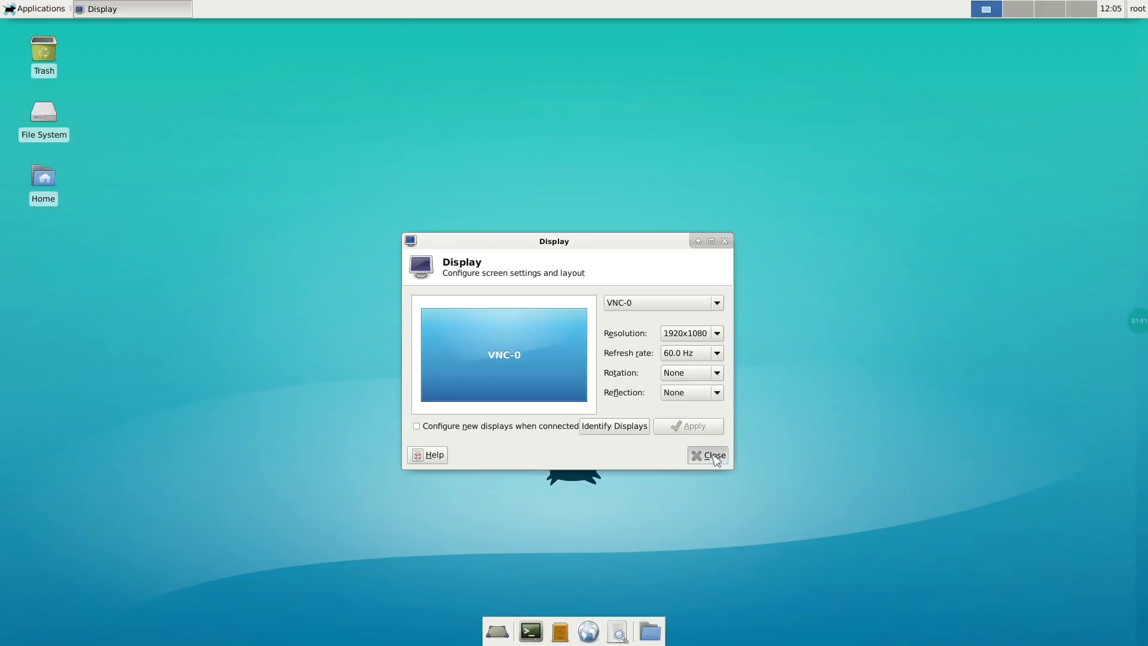
click(713, 454)
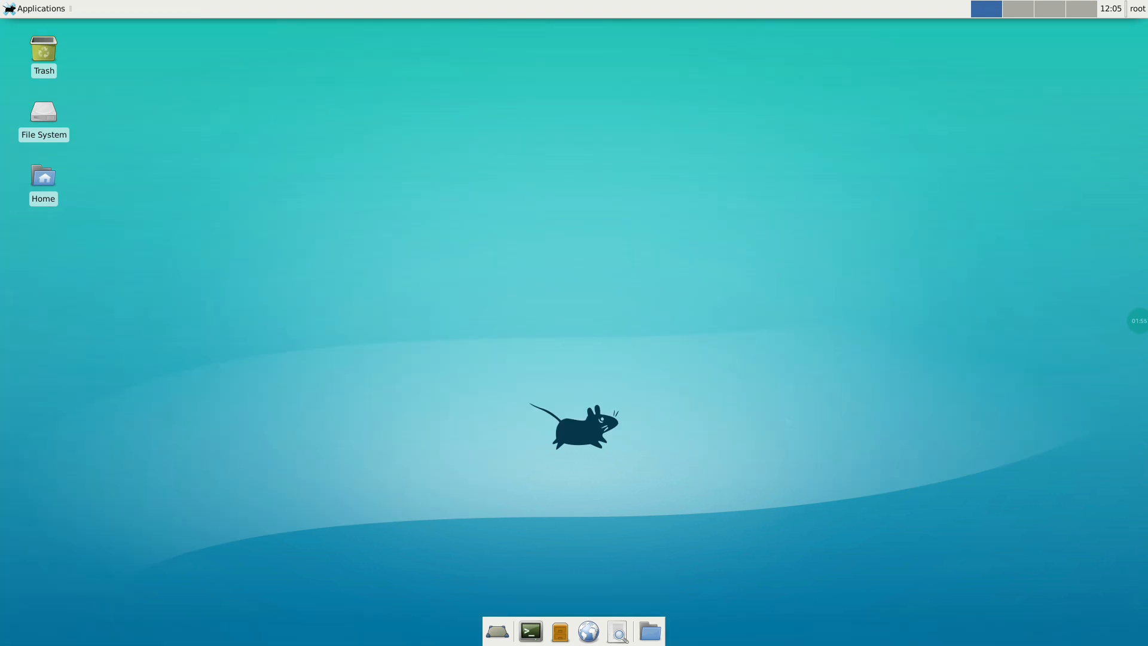
- Launch FreeCAD from the applications menu and create a new empty Unnamed document
click(35, 9)
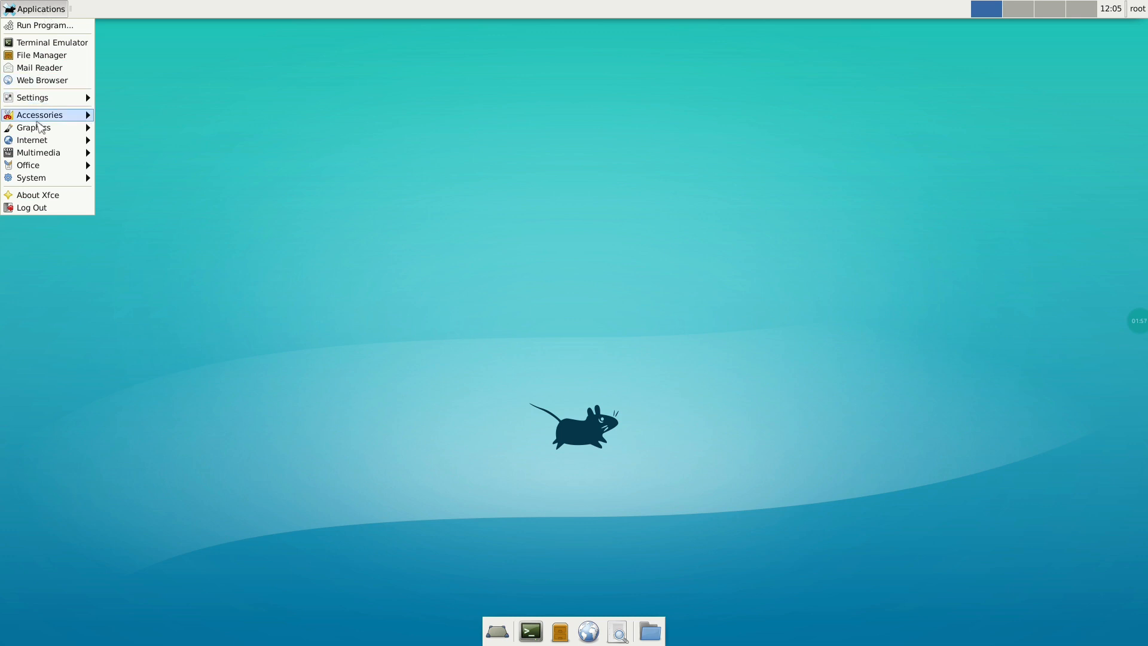
mouse_move(34, 128)
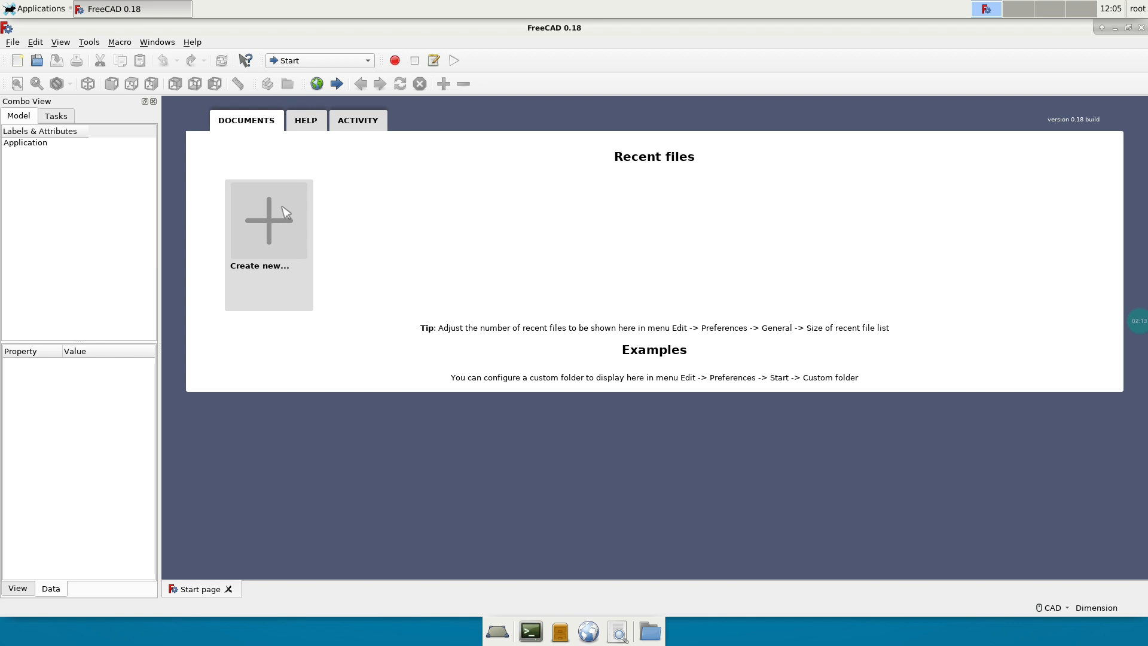
click(268, 220)
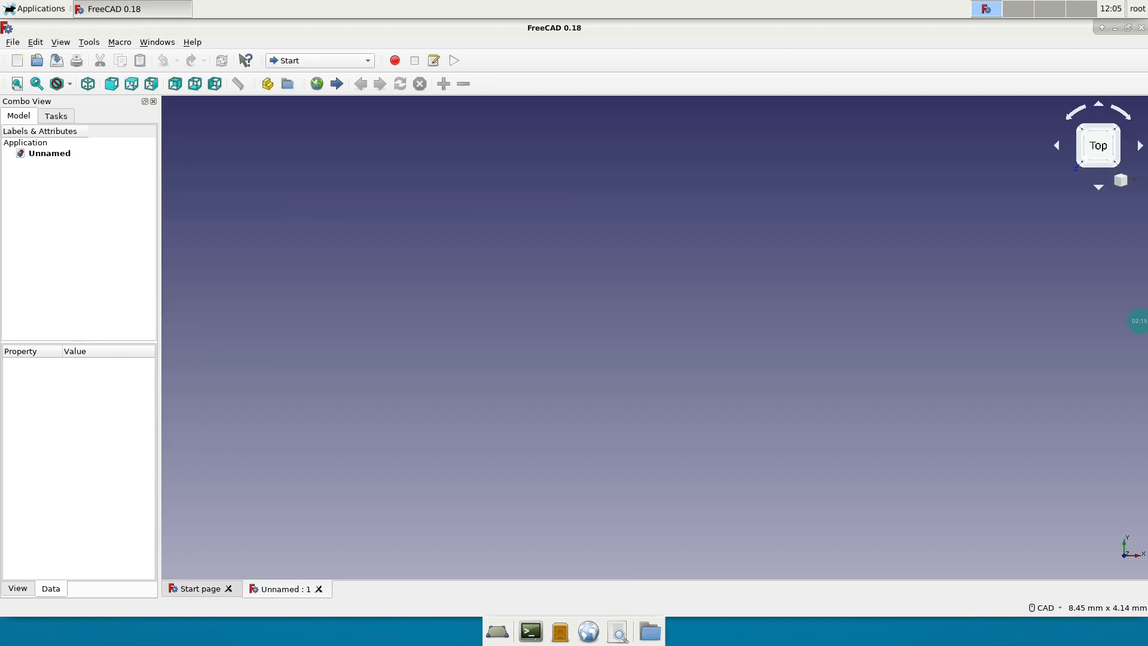